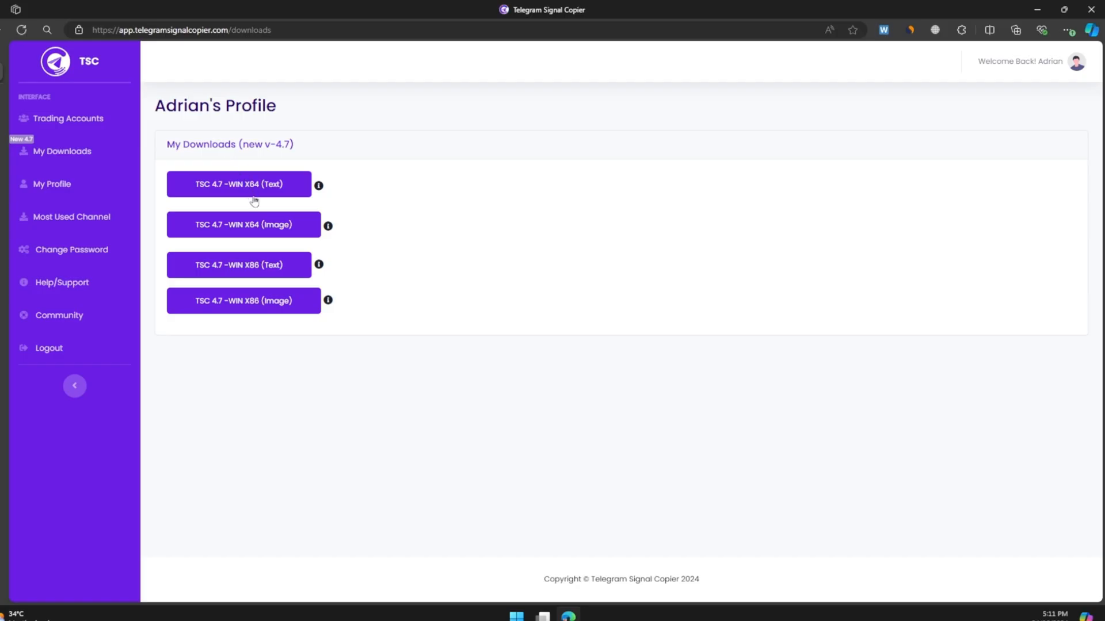
Copy the downloaded TSCEA_DX file and go into the MT5 data folder's MQL5 folder.
click(239, 184)
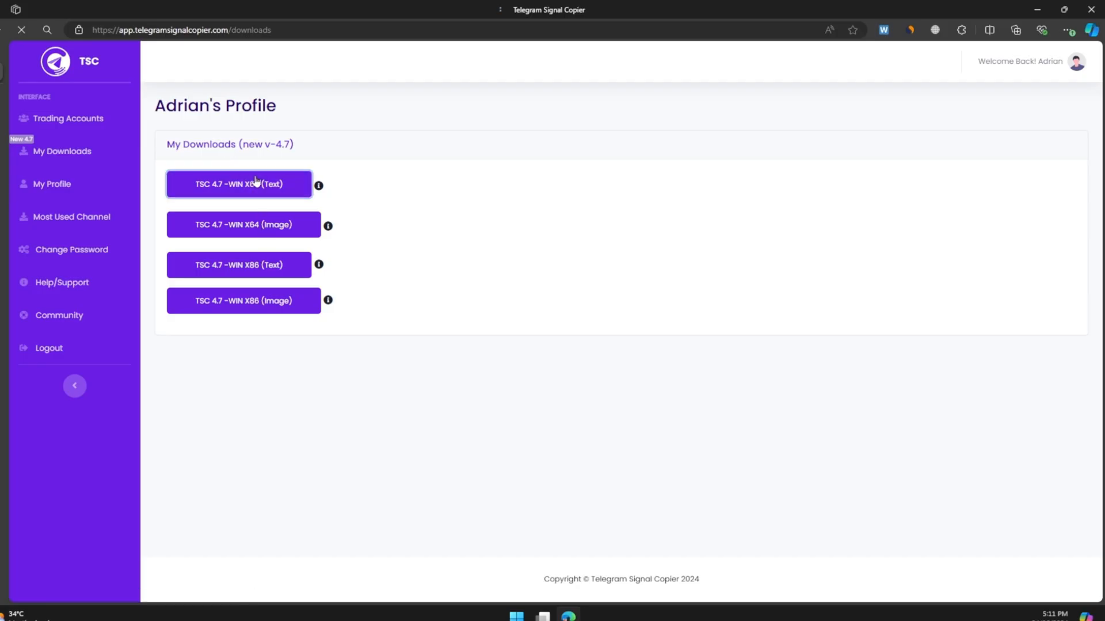
click(239, 184)
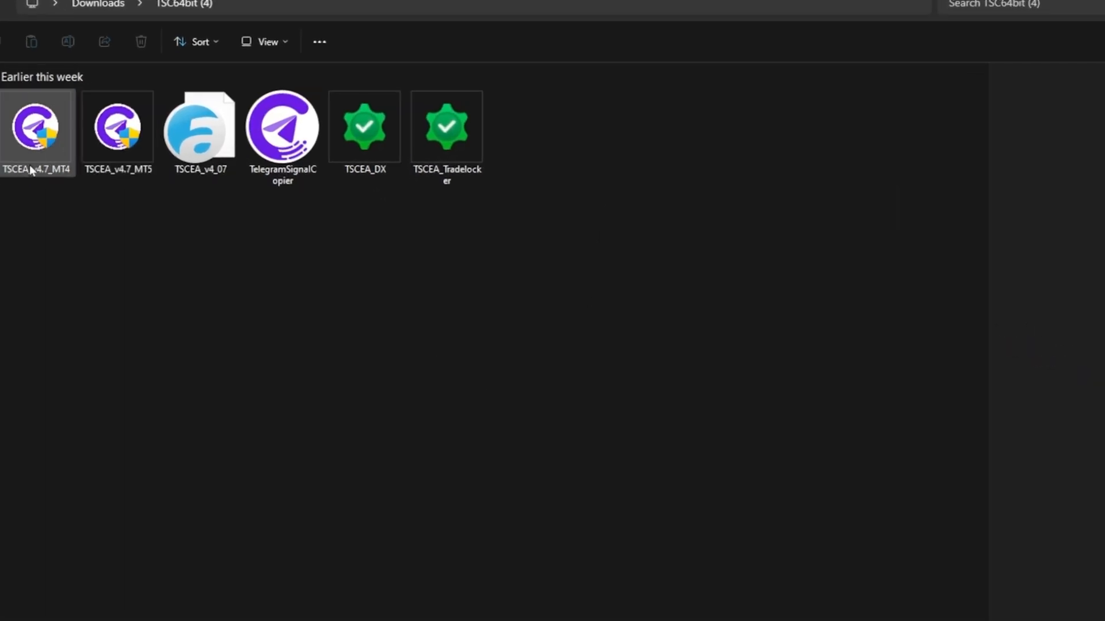
right_click(365, 127)
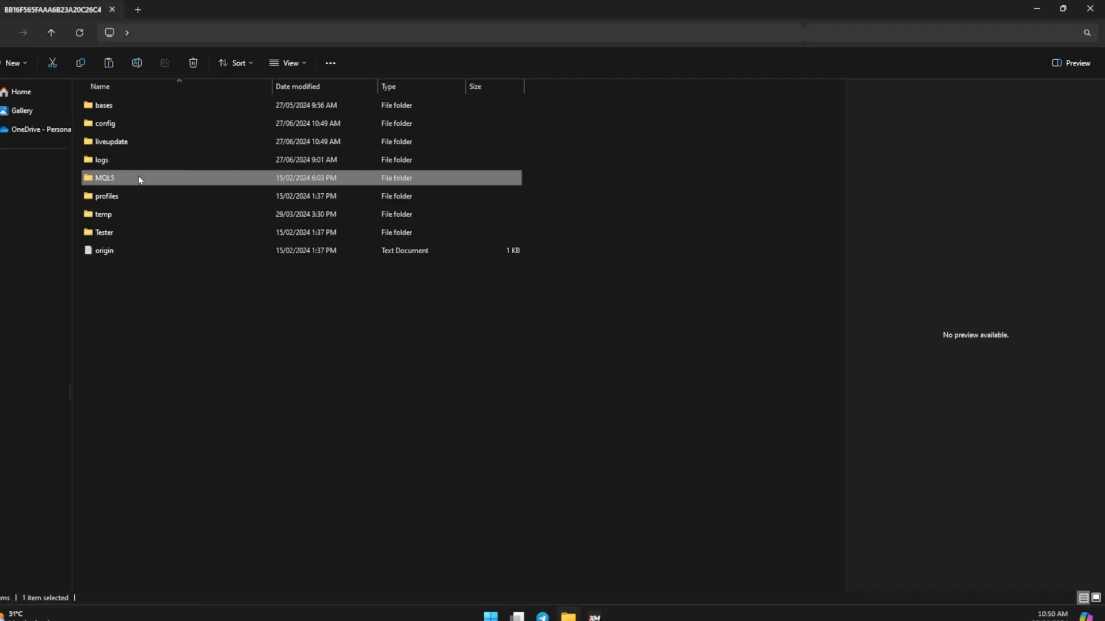
double_click(105, 177)
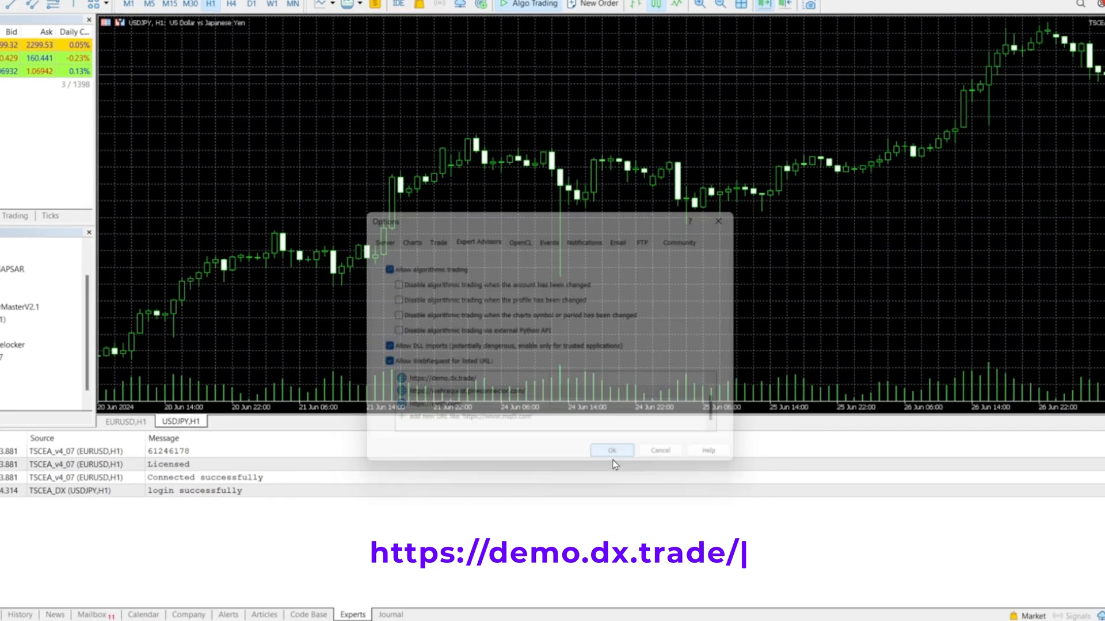
click(611, 449)
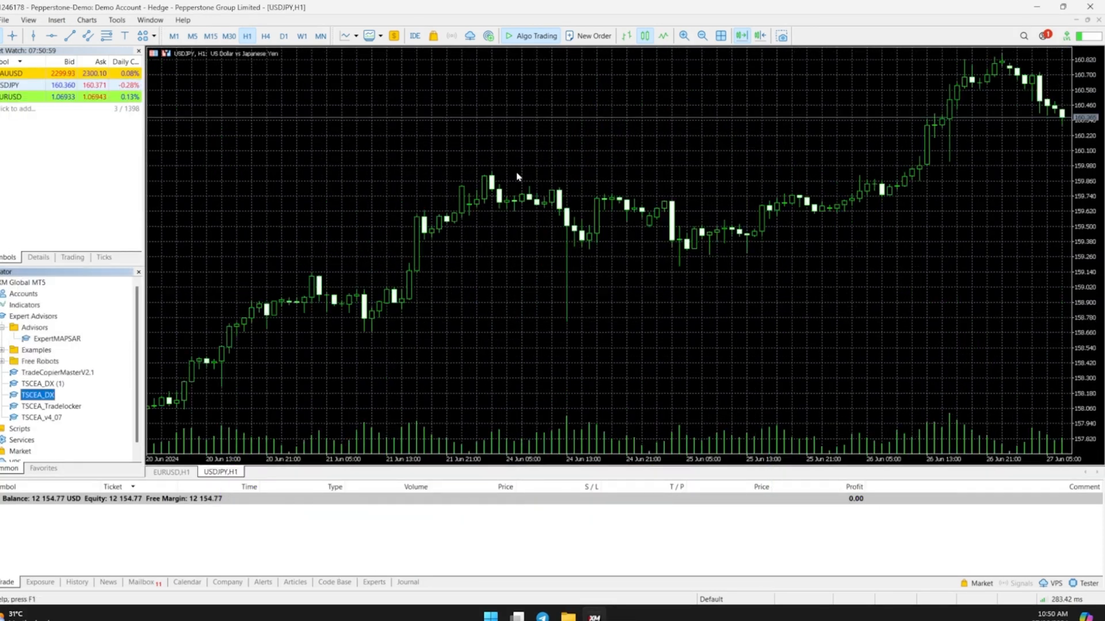
double_click(39, 395)
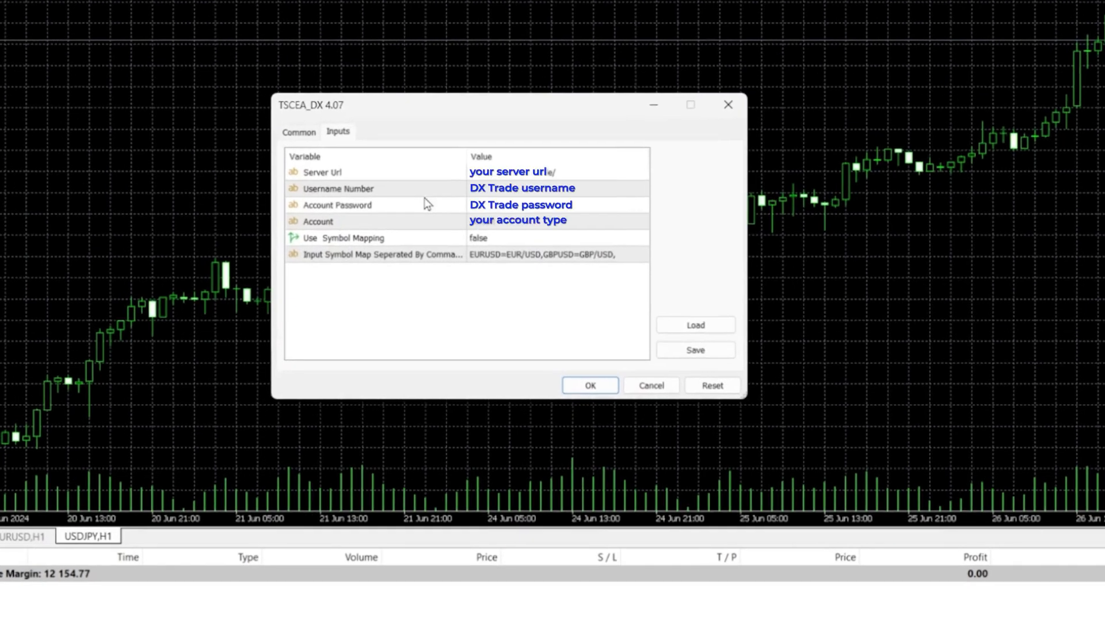